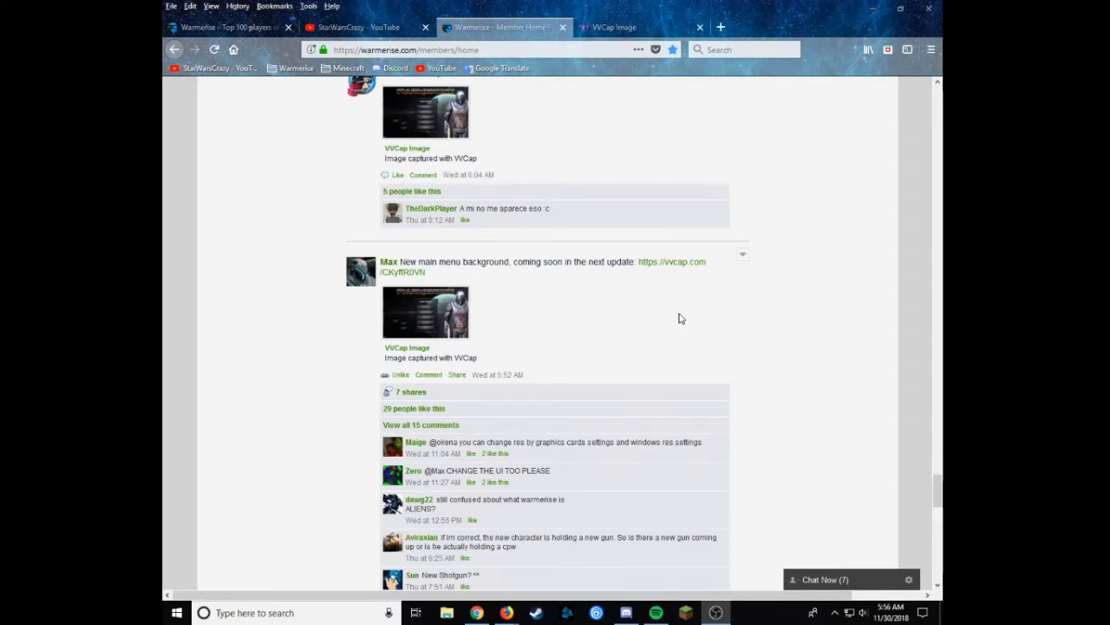
mouse_move(676, 317)
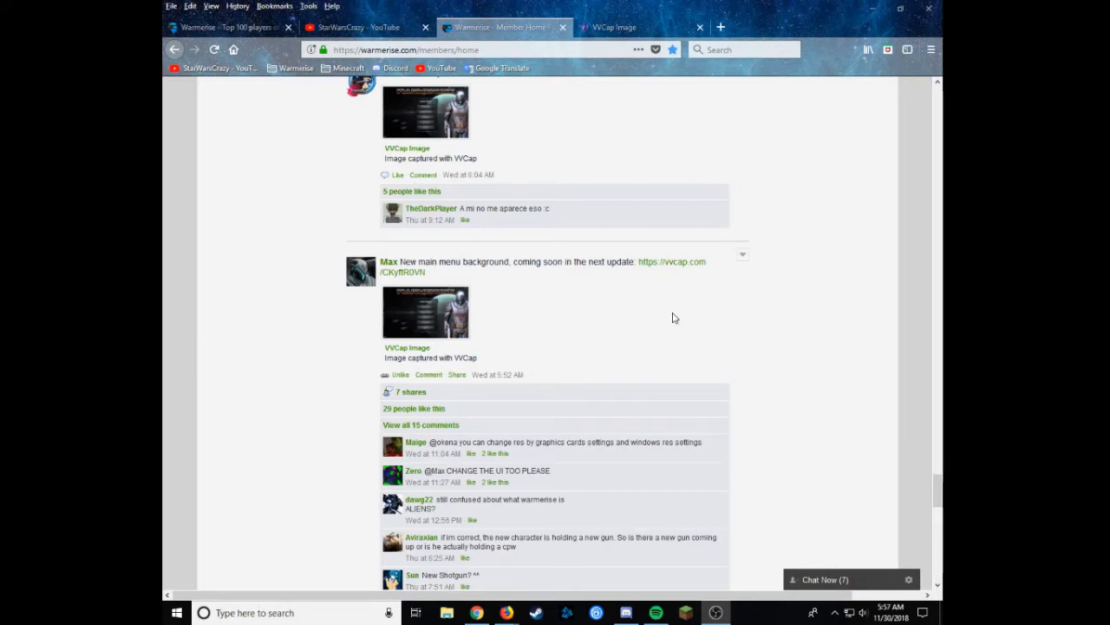
mouse_move(759, 443)
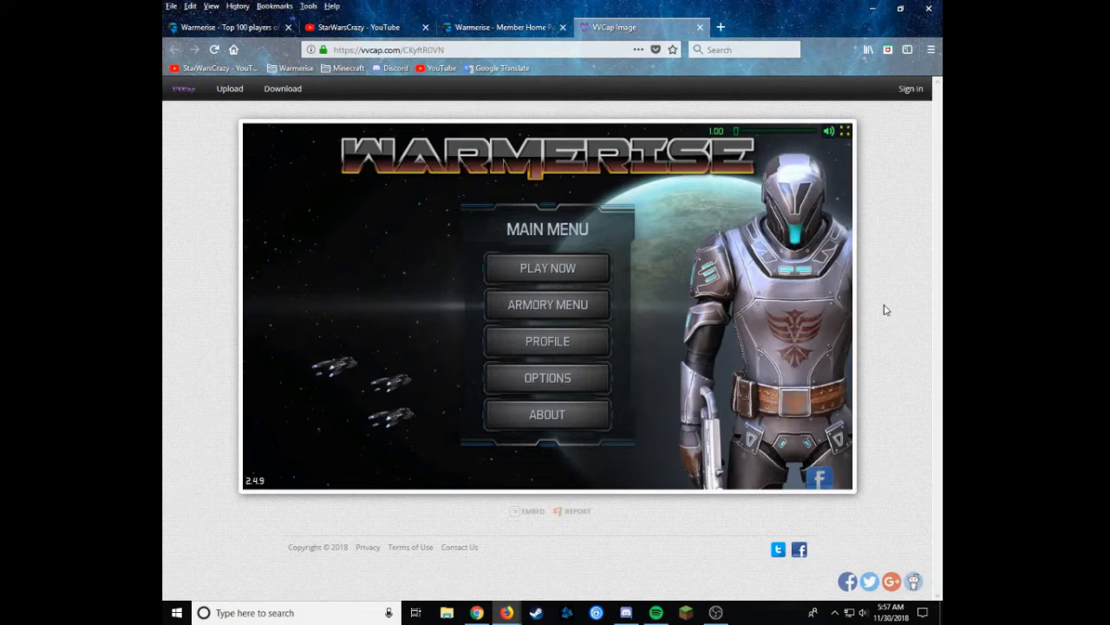
mouse_move(627, 274)
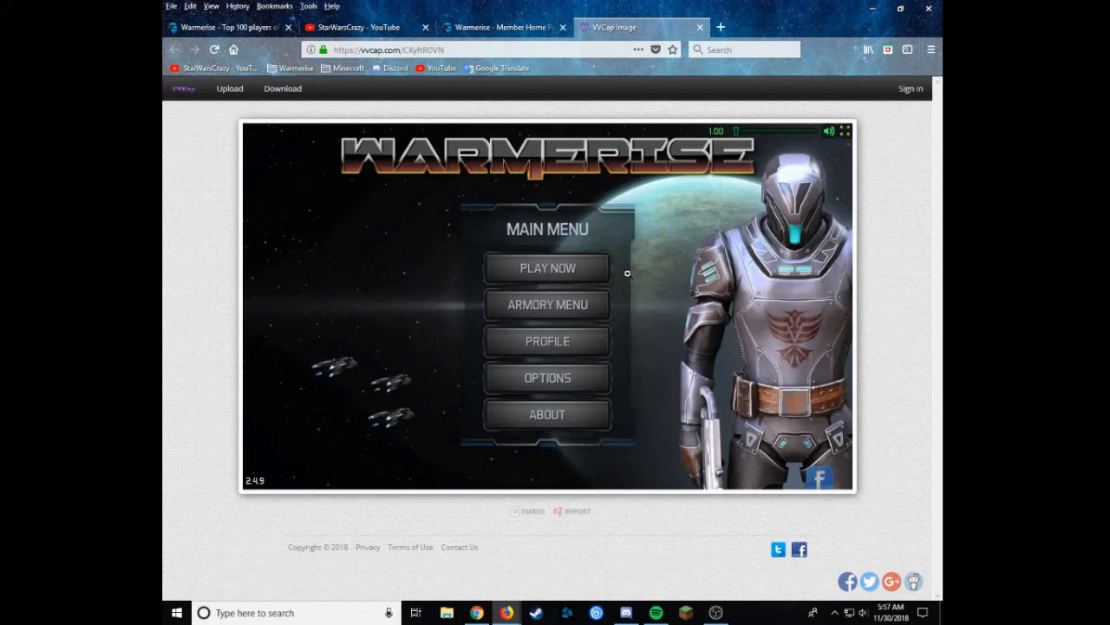
mouse_move(201, 322)
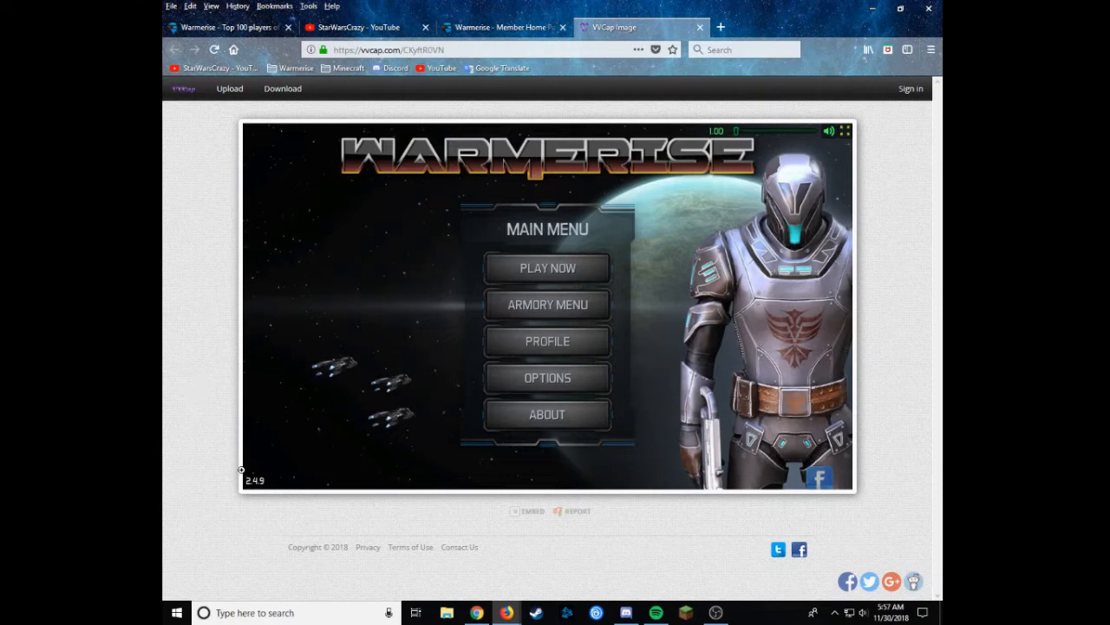
mouse_move(229, 474)
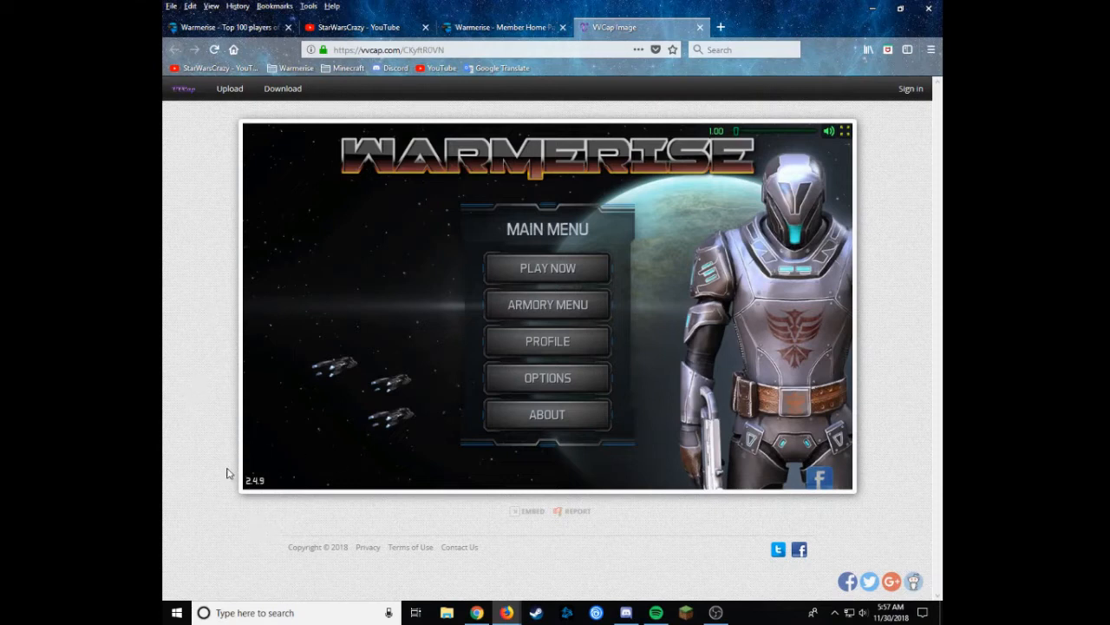
mouse_move(231, 356)
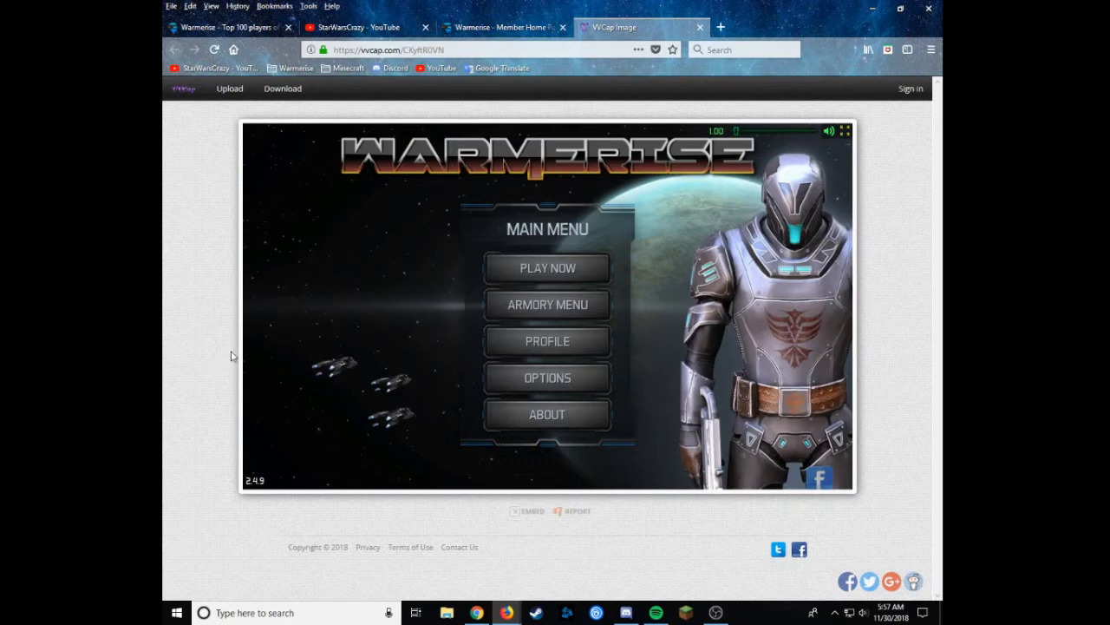
mouse_move(232, 354)
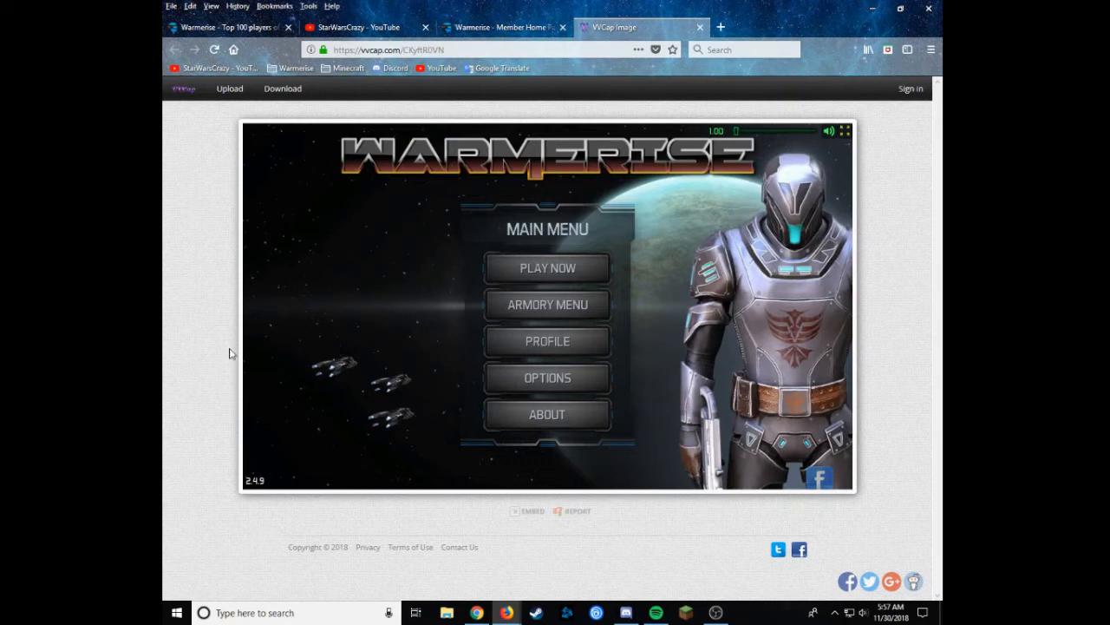
mouse_move(224, 300)
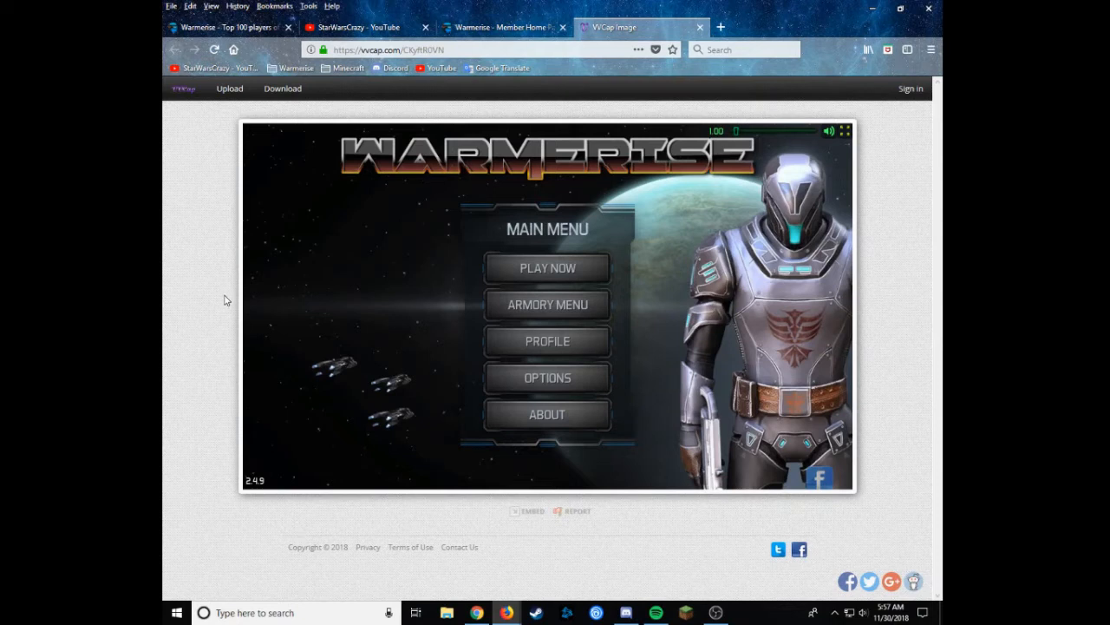
mouse_move(221, 292)
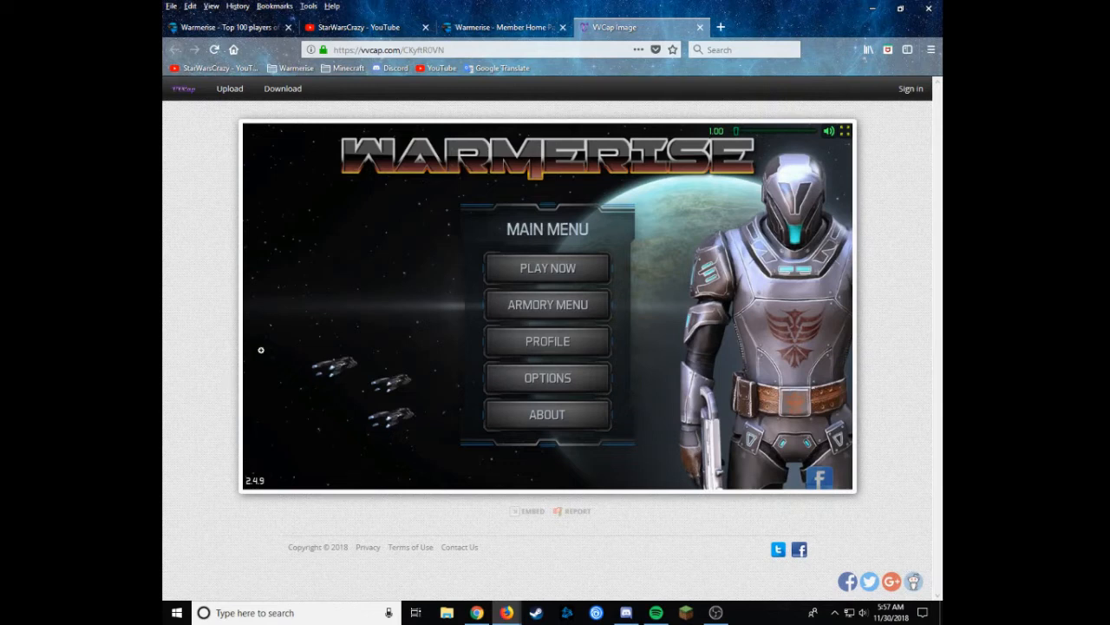
mouse_move(852, 345)
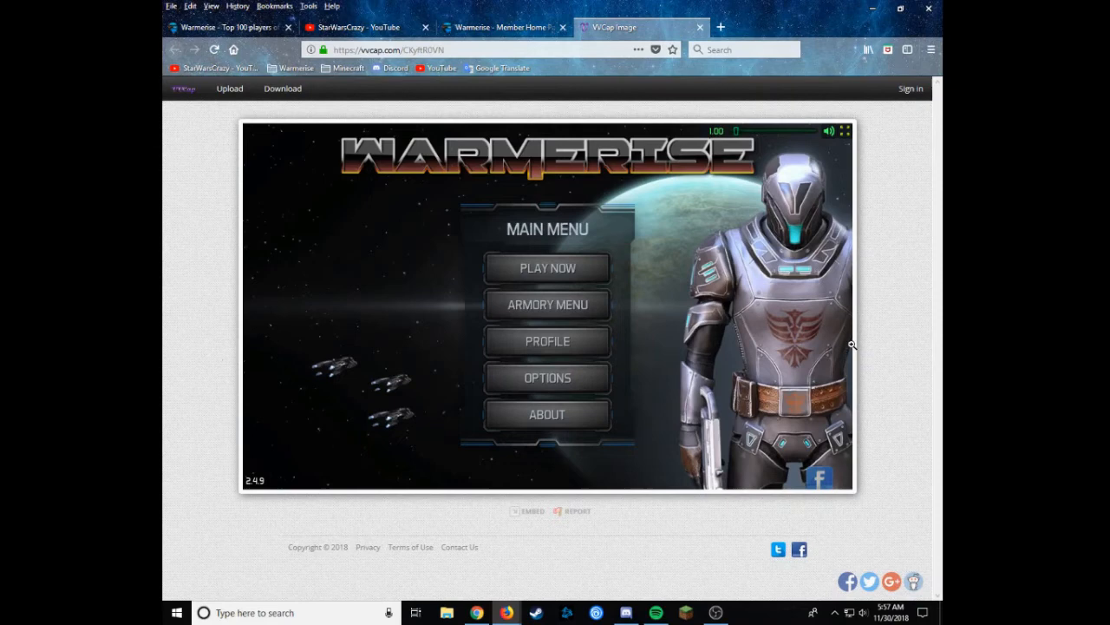
Return to the Warmerise member home feed and bring Max's main menu audio test post into view
click(503, 27)
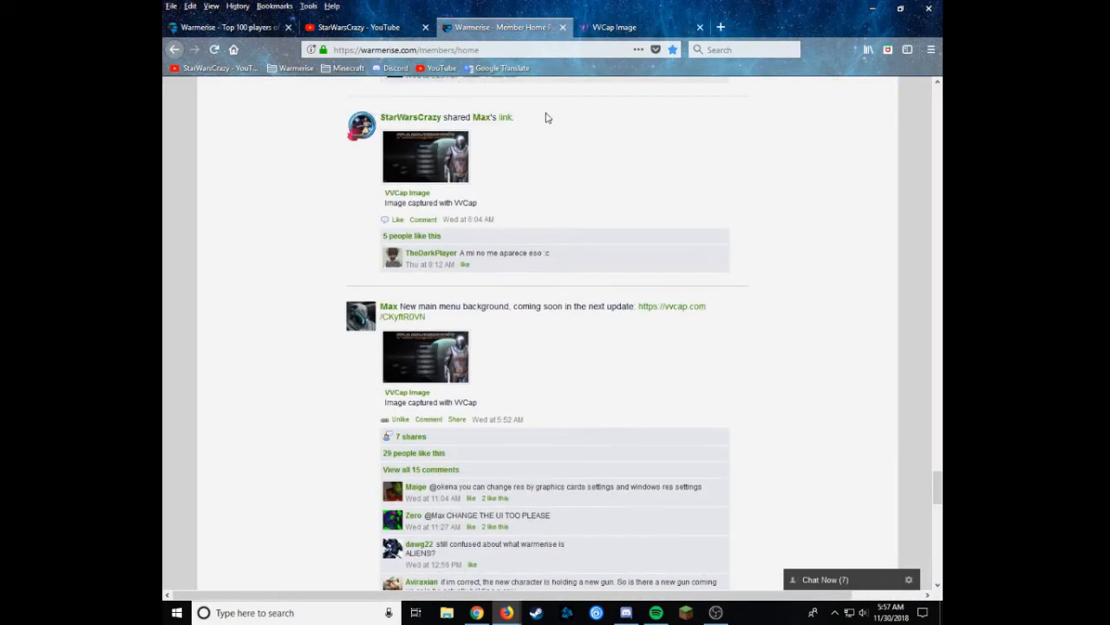
scroll(up, 3)
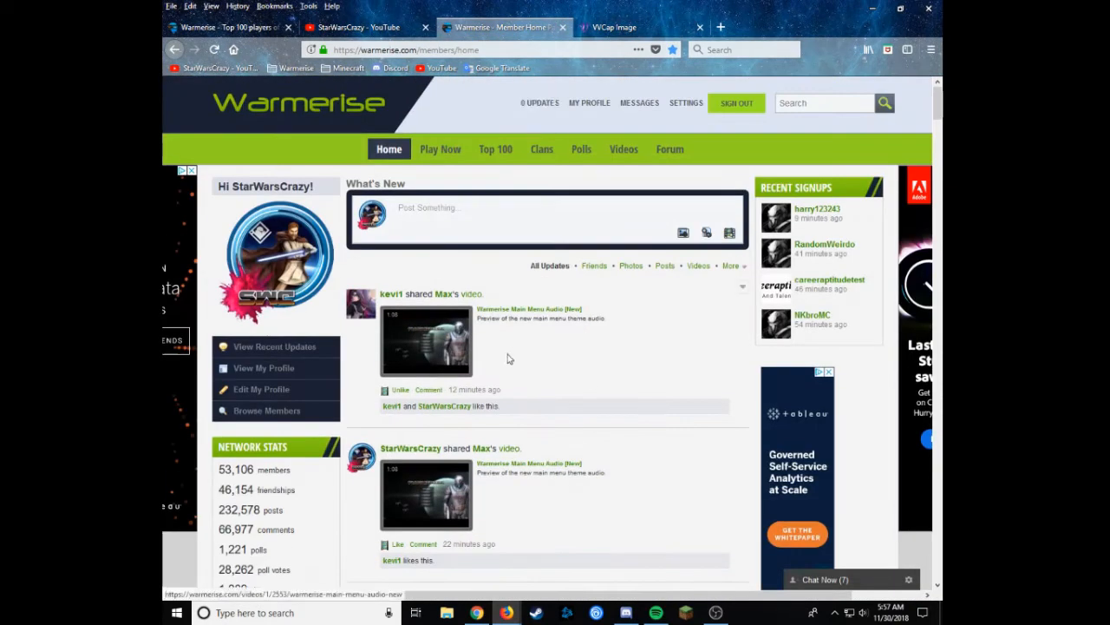
scroll(down, 3)
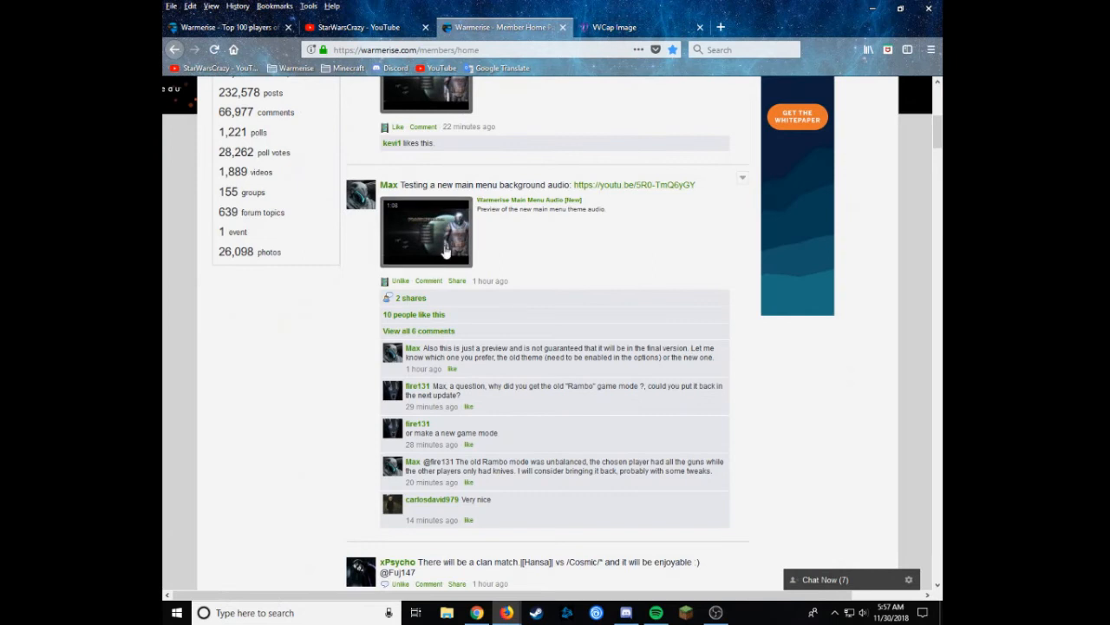
mouse_move(506, 243)
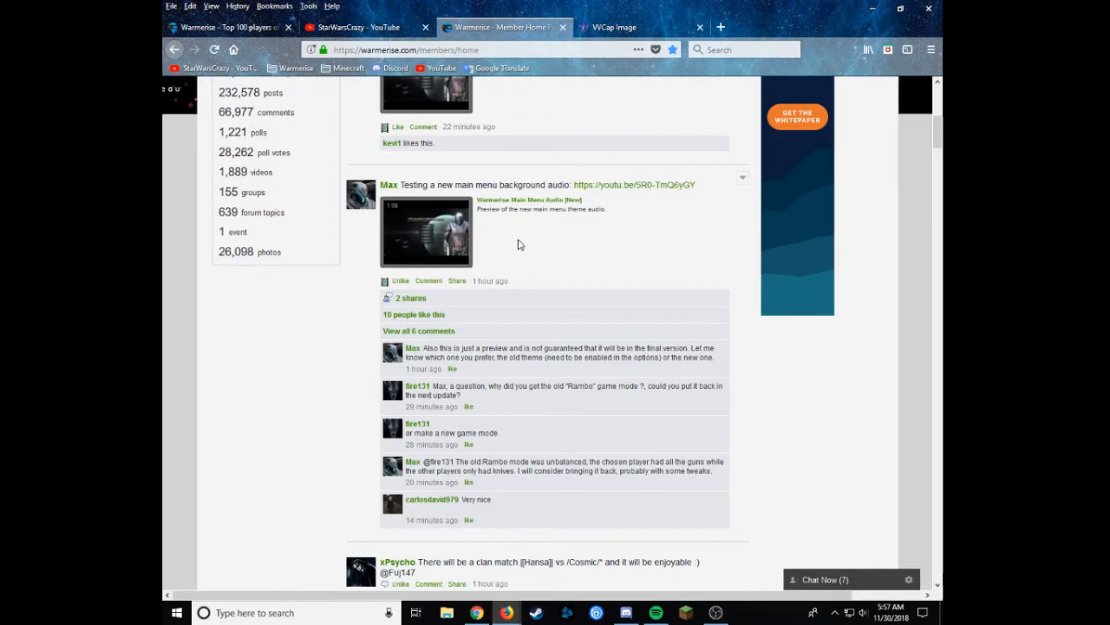
mouse_move(537, 235)
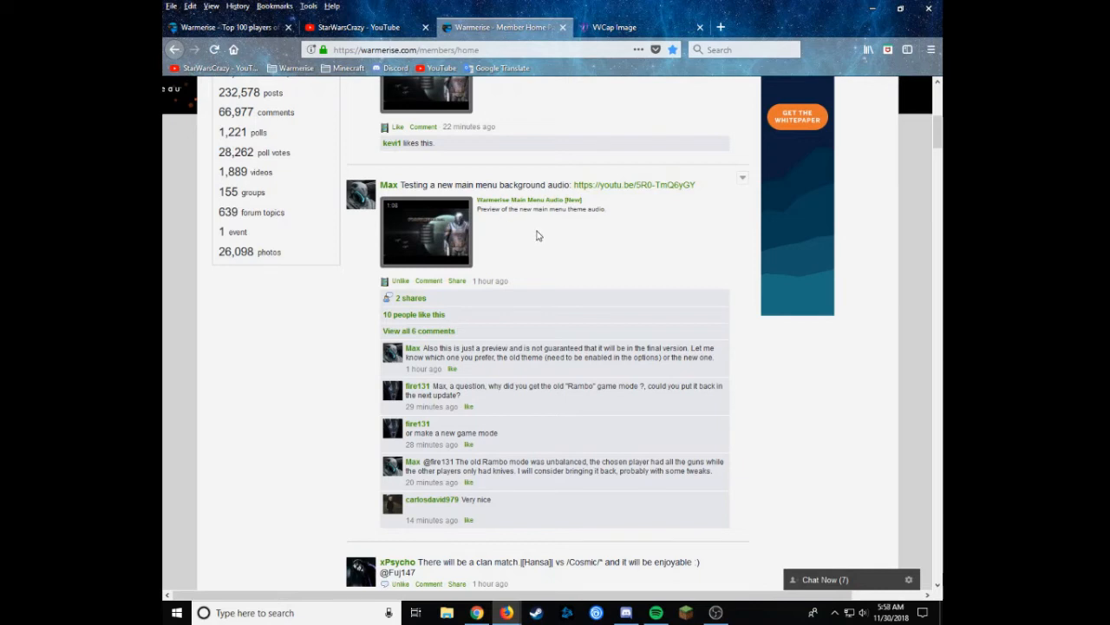
mouse_move(544, 251)
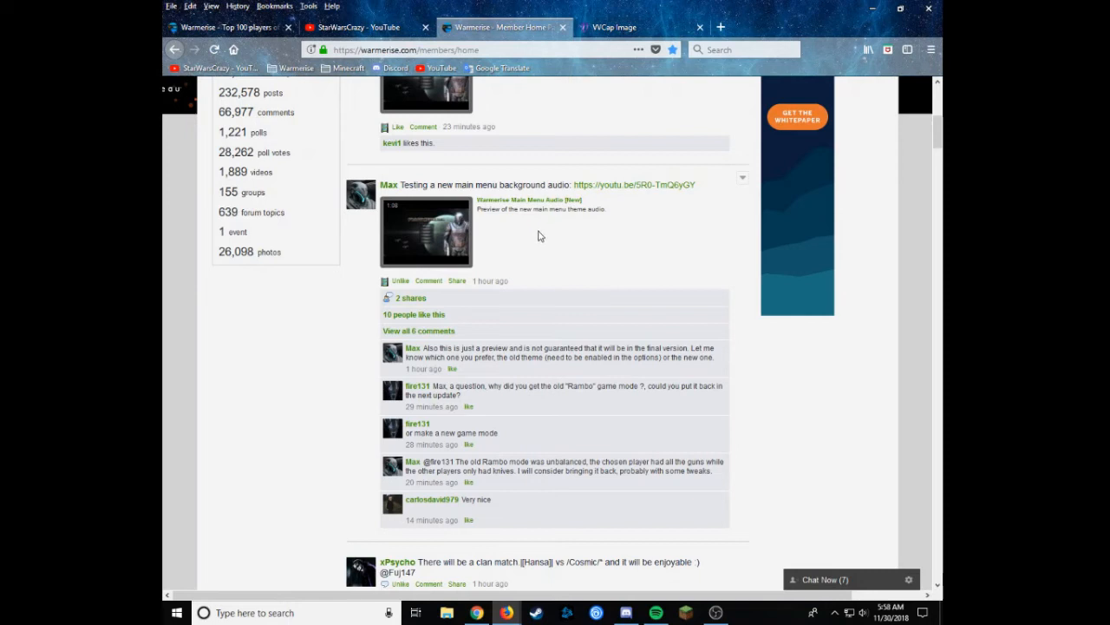
mouse_move(538, 242)
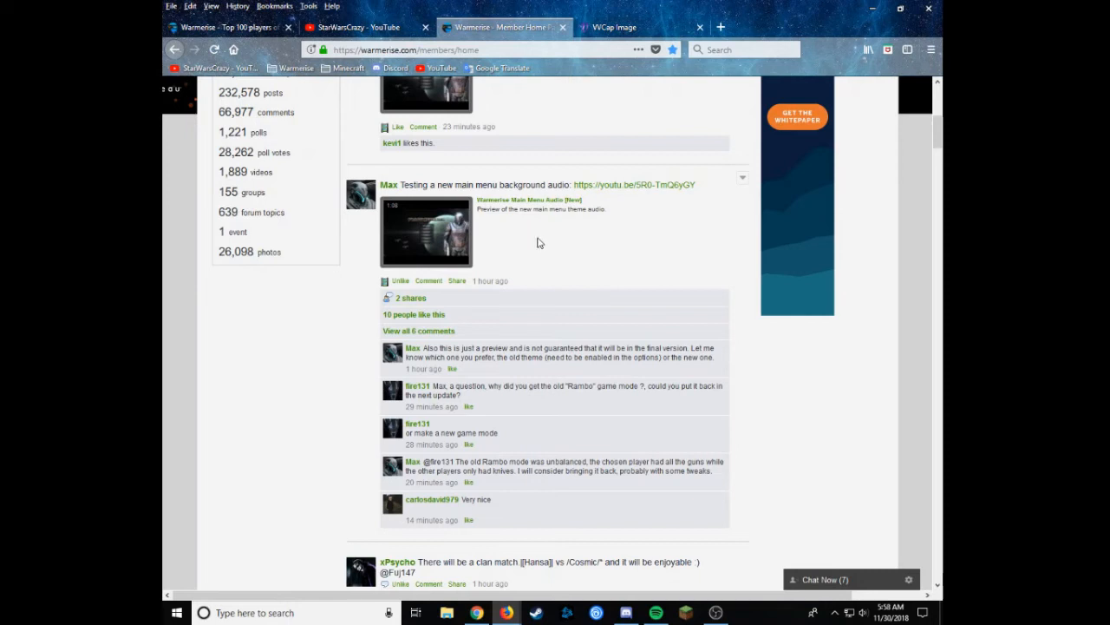
mouse_move(519, 226)
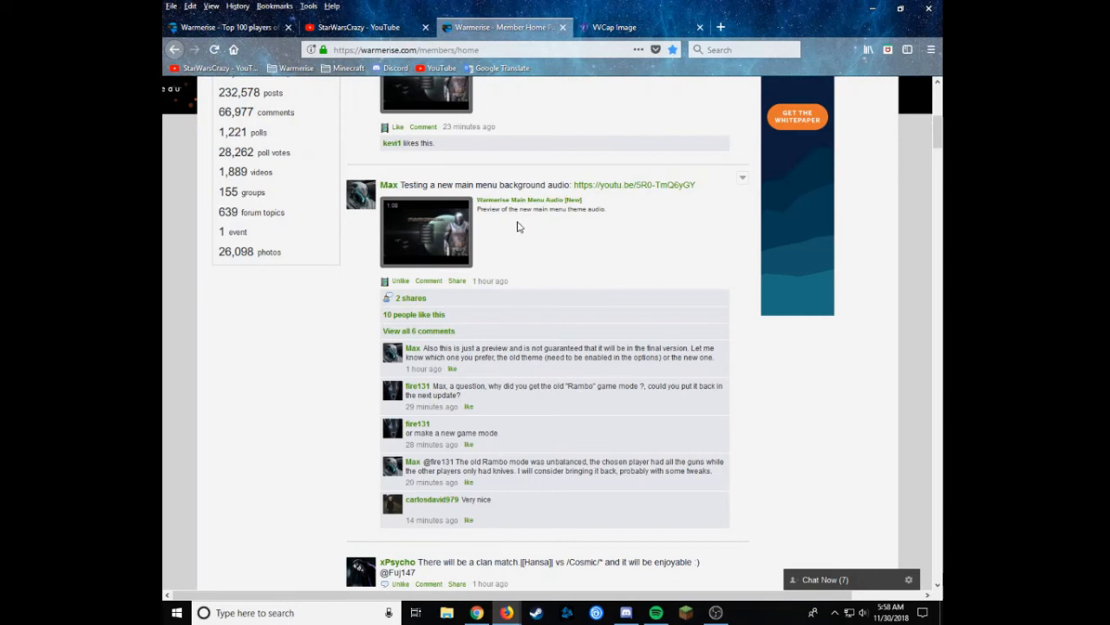